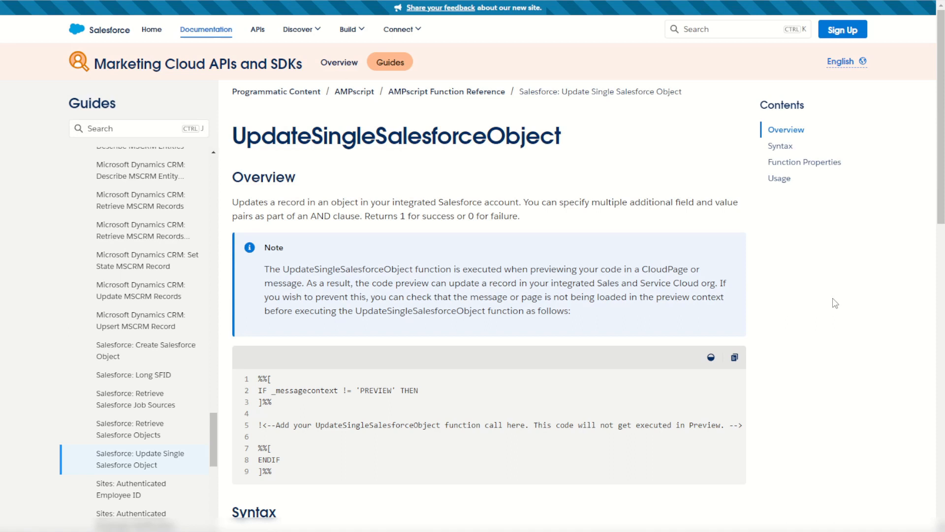
pyautogui.moveTo(804, 304)
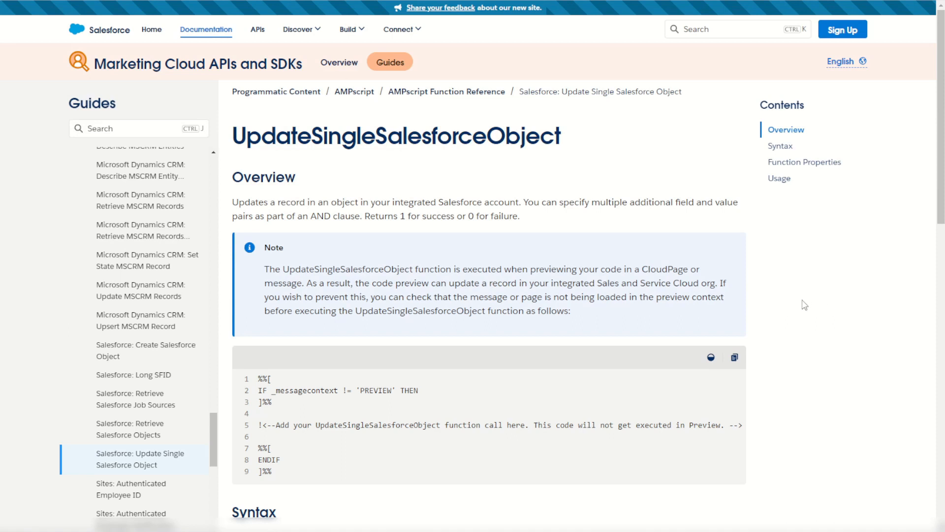
pyautogui.moveTo(473, 217)
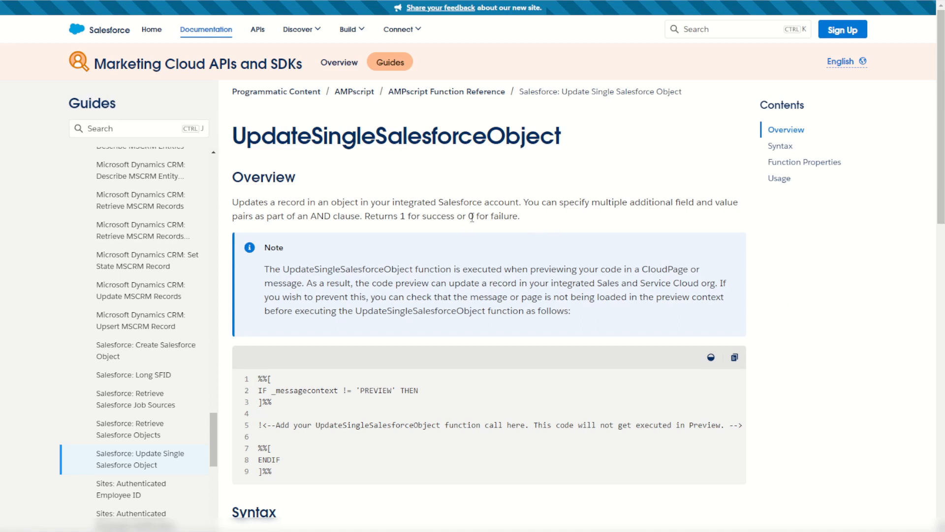
# Scroll to the UpdateSingleSalesforceObject Usage example and select its example email address
pyautogui.scroll(-3)
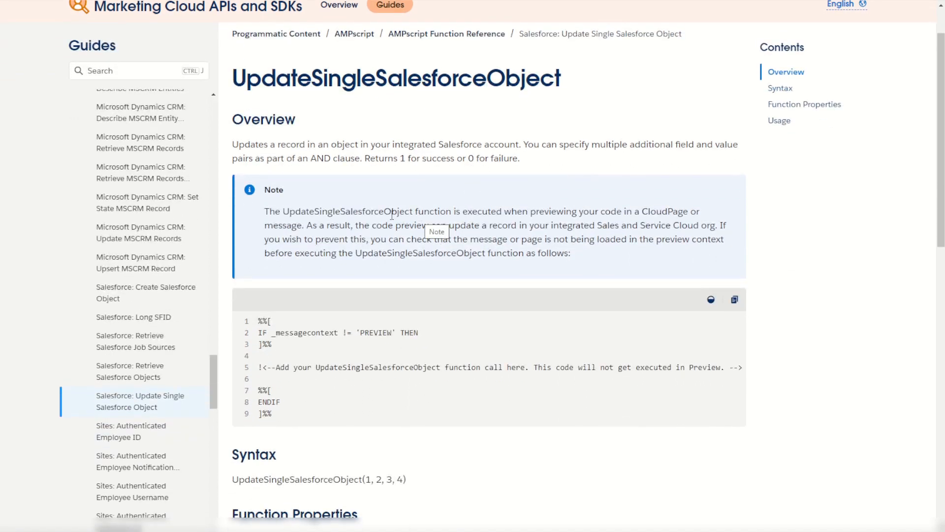
pyautogui.moveTo(538, 213)
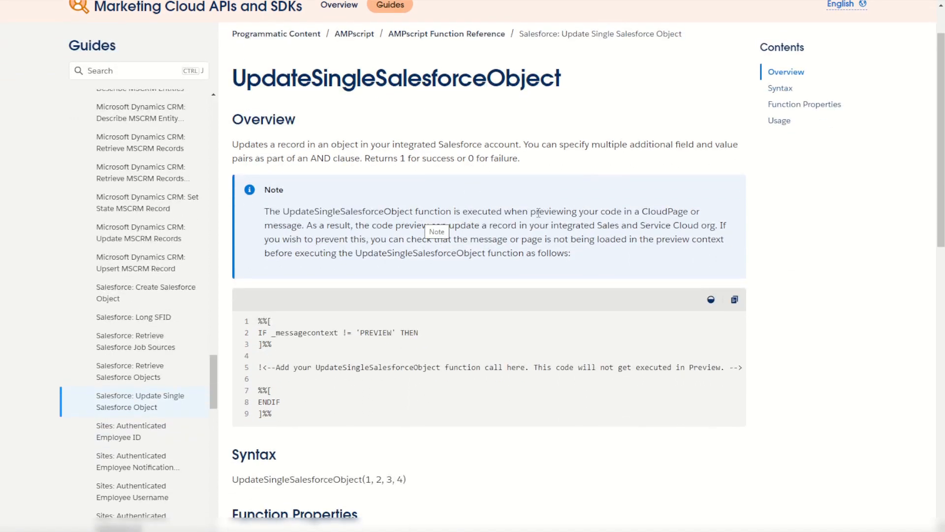
pyautogui.moveTo(606, 257)
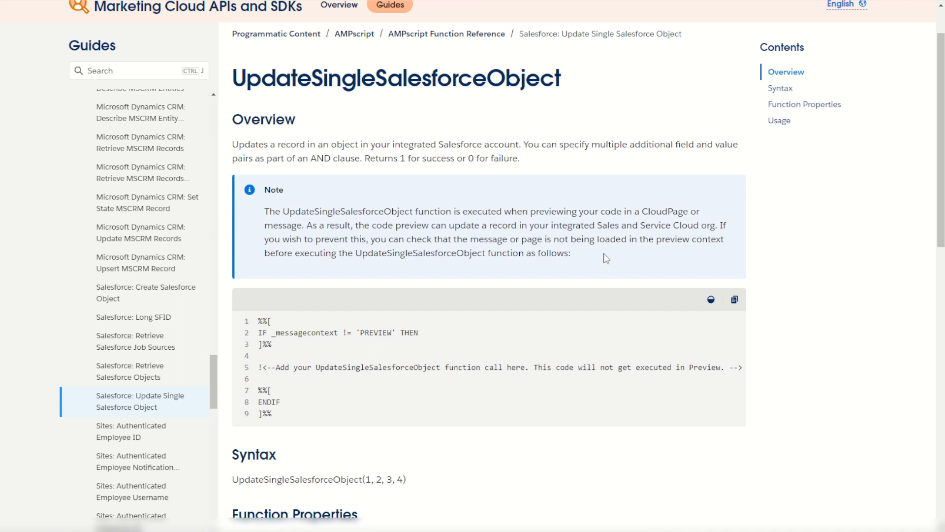
pyautogui.moveTo(604, 255)
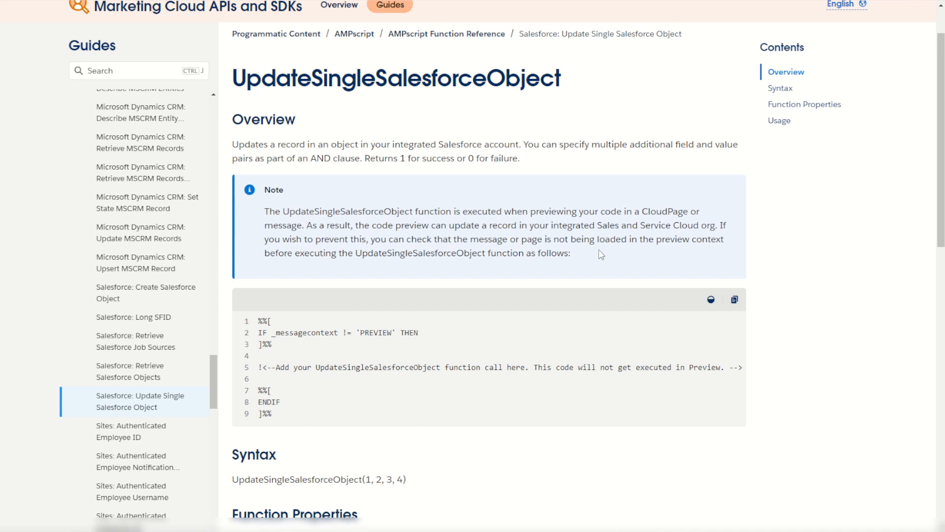
pyautogui.scroll(-3)
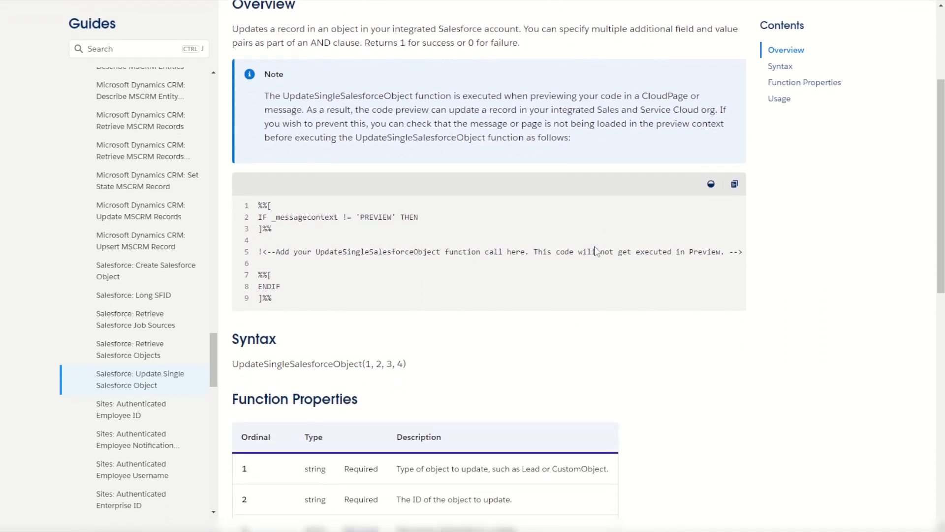
pyautogui.scroll(-3)
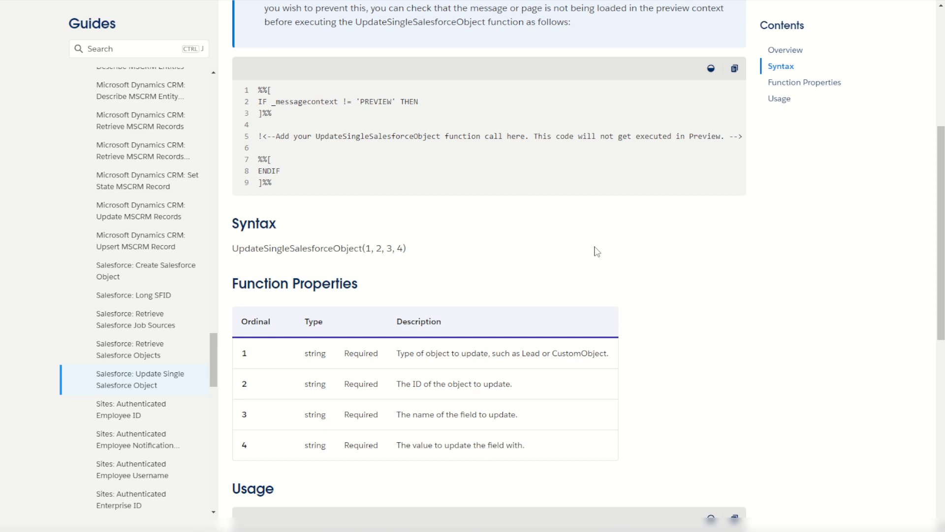
pyautogui.scroll(-3)
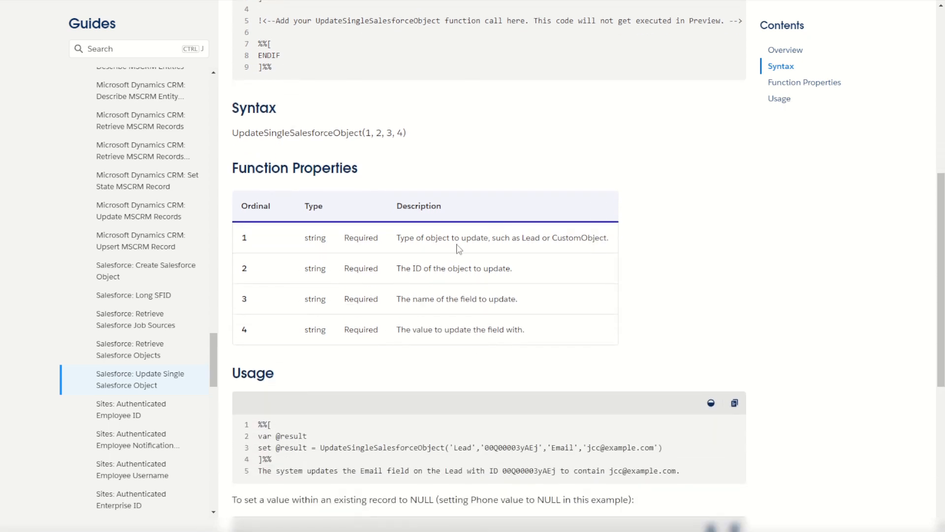
pyautogui.moveTo(658, 252)
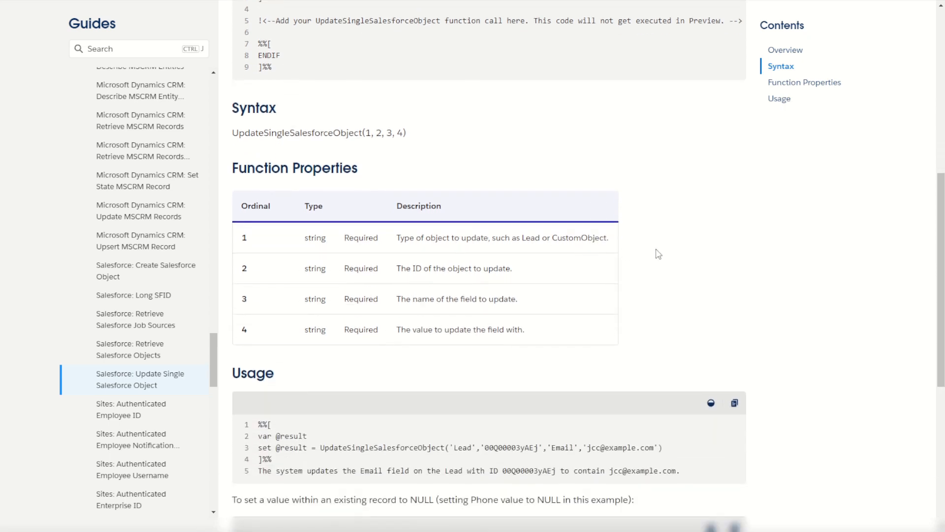
pyautogui.moveTo(485, 279)
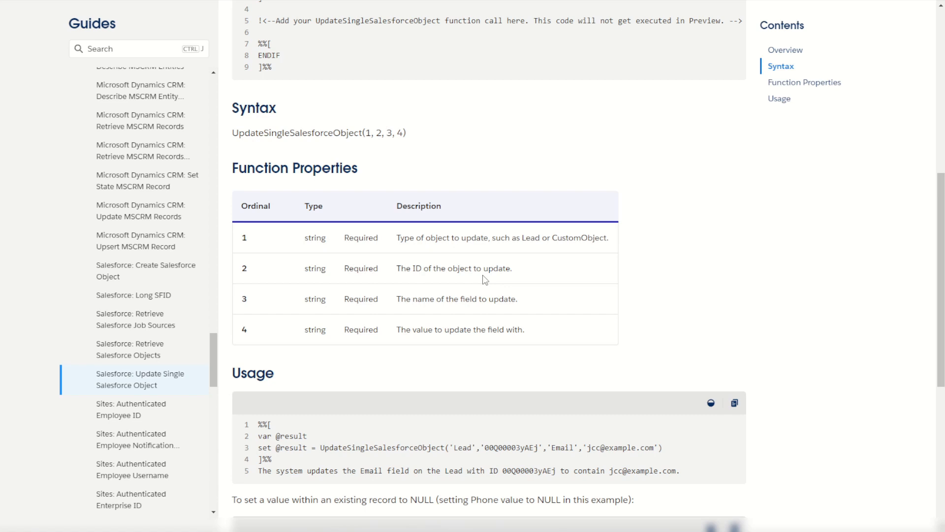
pyautogui.moveTo(661, 320)
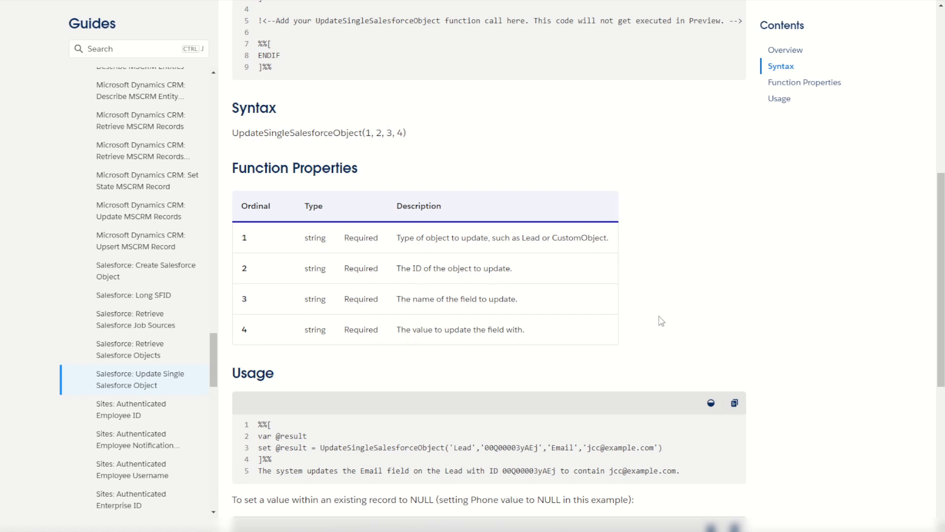
pyautogui.moveTo(634, 298)
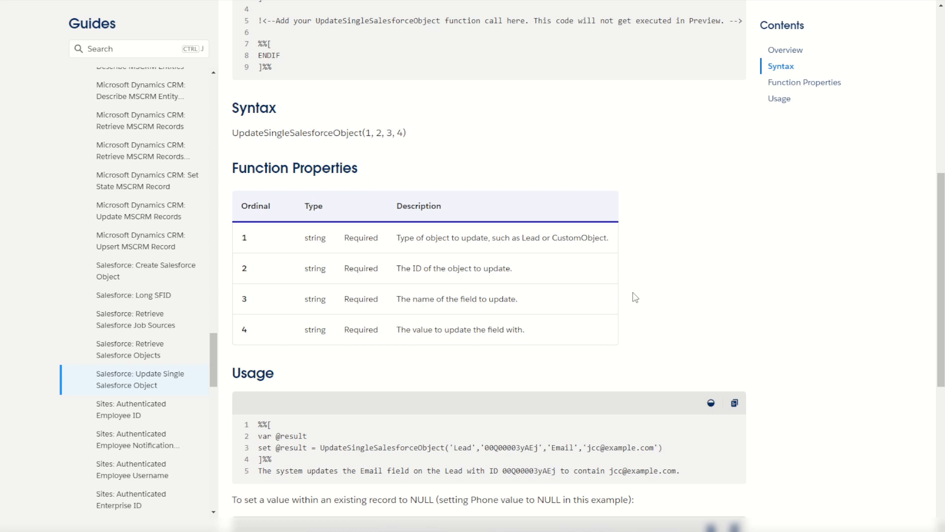
pyautogui.scroll(-3)
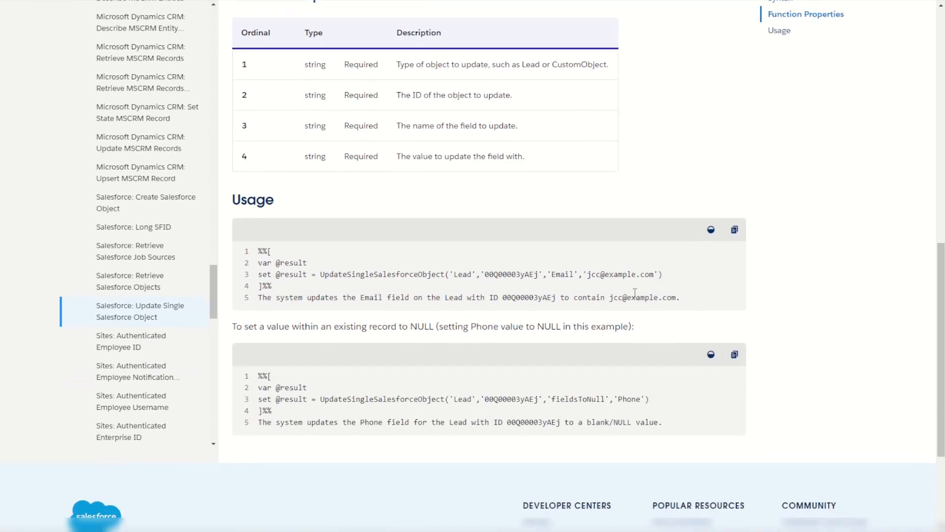
pyautogui.moveTo(386, 283)
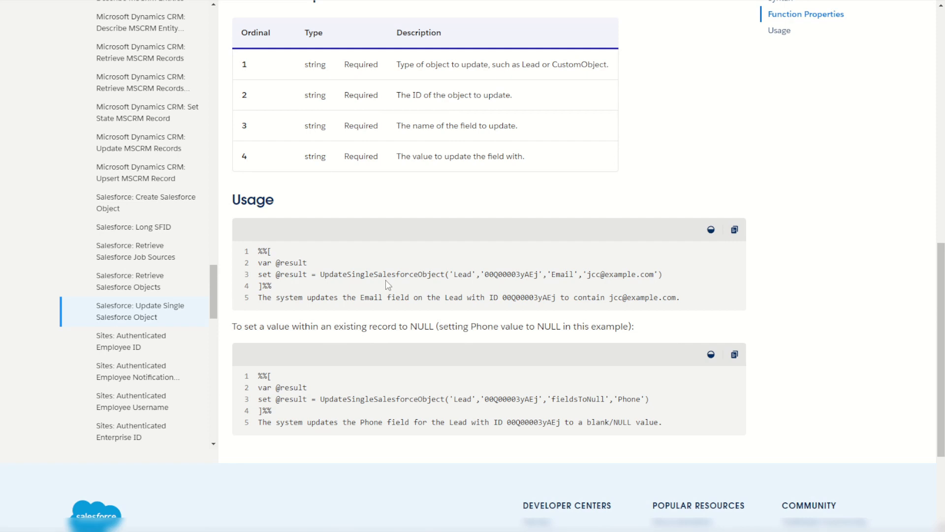
pyautogui.moveTo(456, 276)
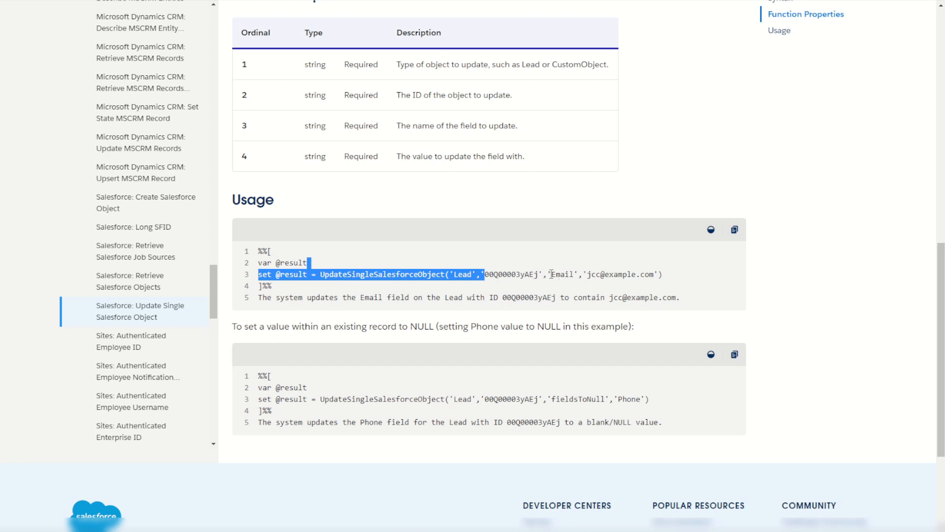
pyautogui.doubleClick(607, 274)
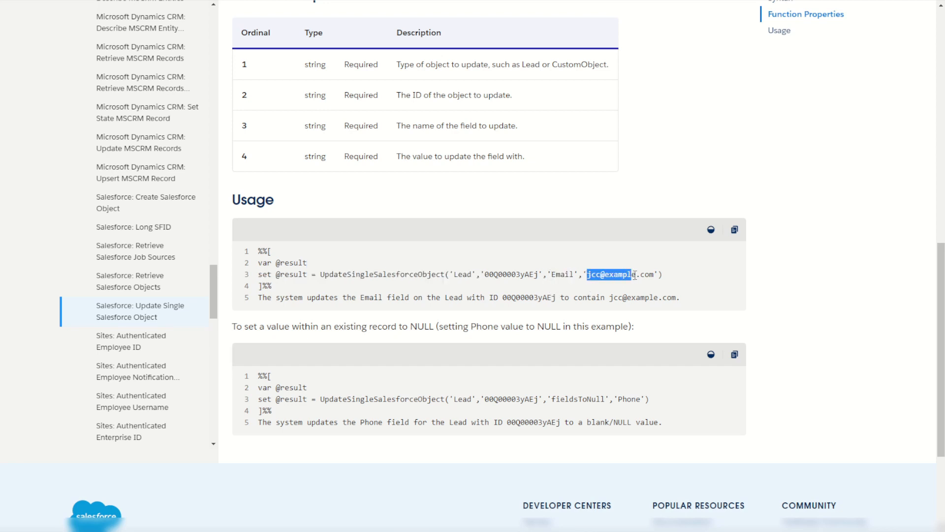
pyautogui.click(675, 295)
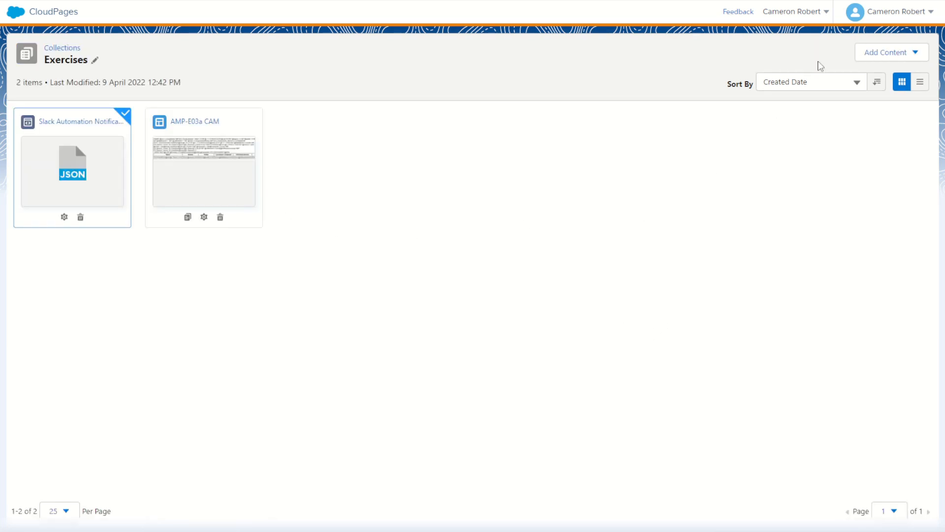
# Create a landing page named 'SF Update' with the Blank layout
pyautogui.click(890, 51)
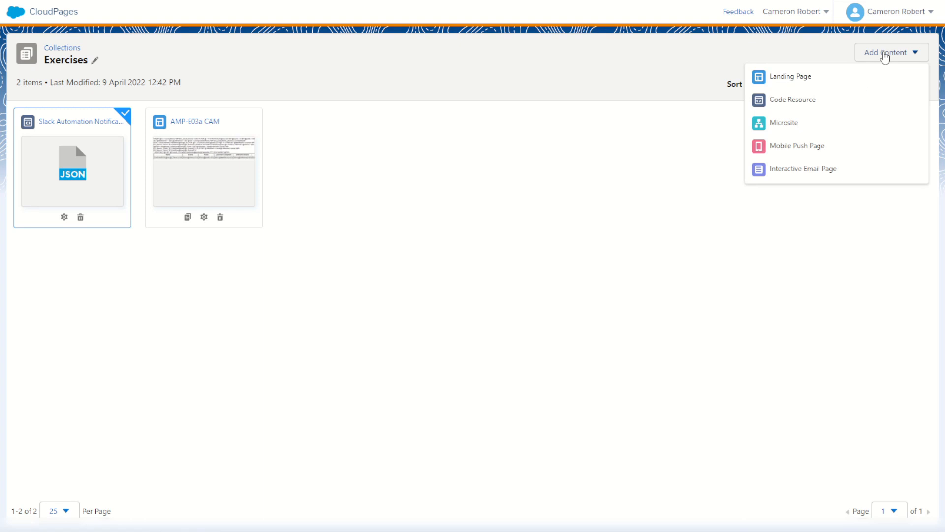
pyautogui.moveTo(798, 81)
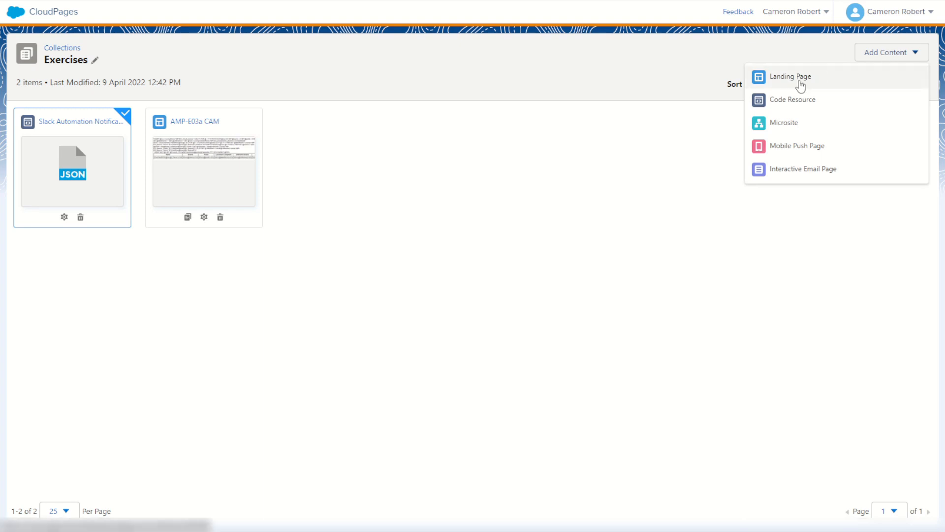
pyautogui.click(789, 77)
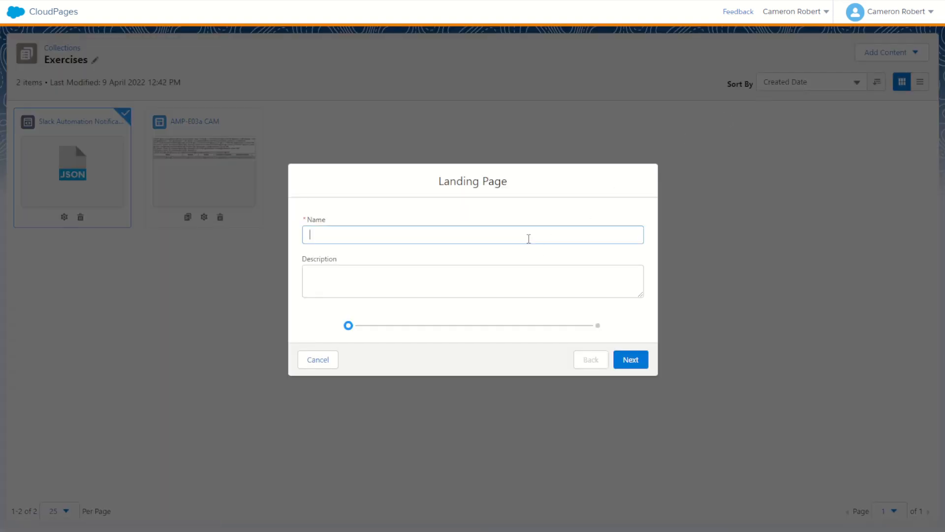
pyautogui.write('SF Upda')
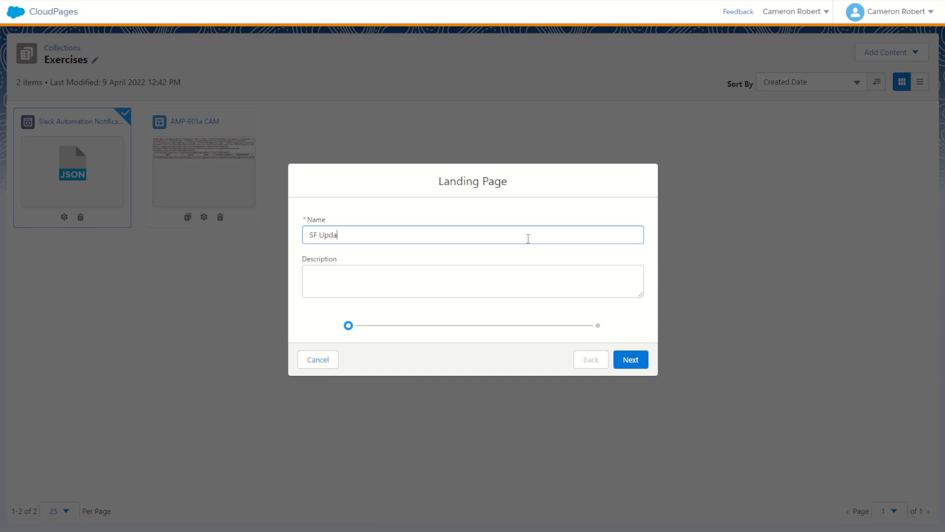
pyautogui.click(629, 359)
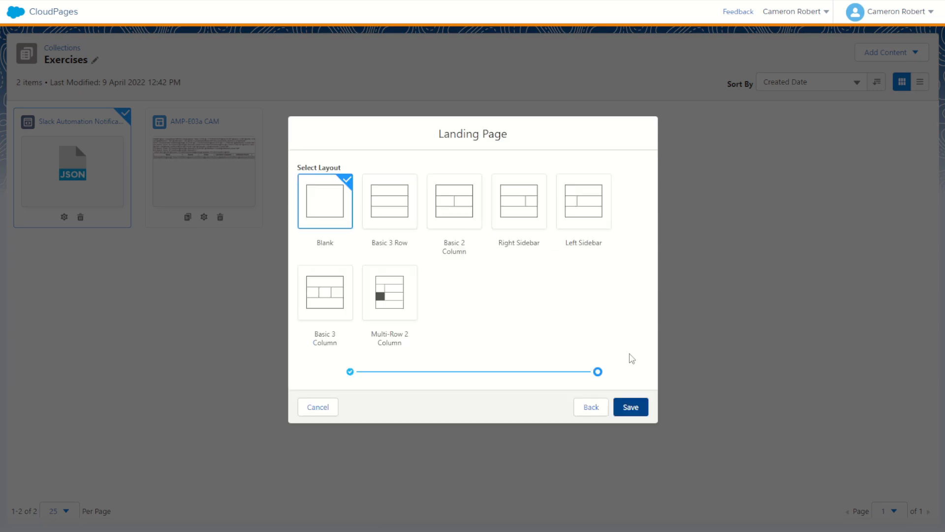
pyautogui.moveTo(630, 406)
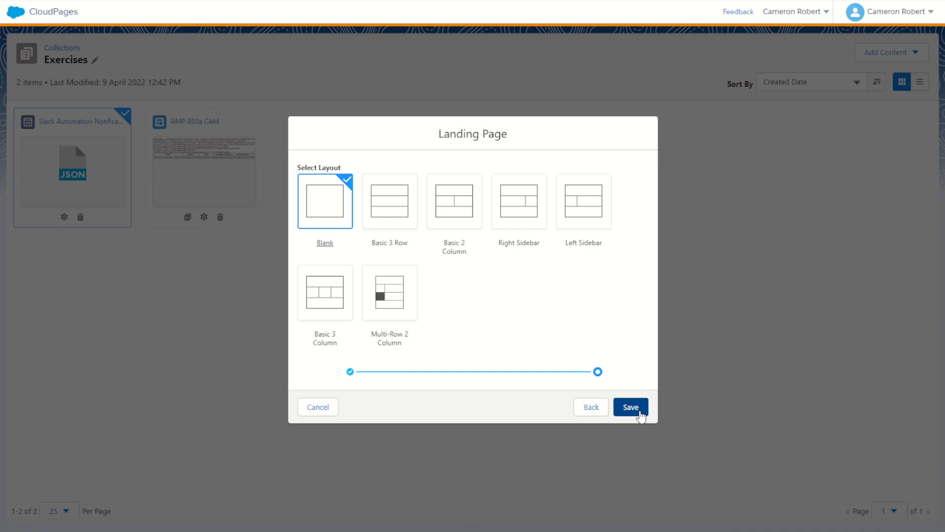
pyautogui.click(630, 406)
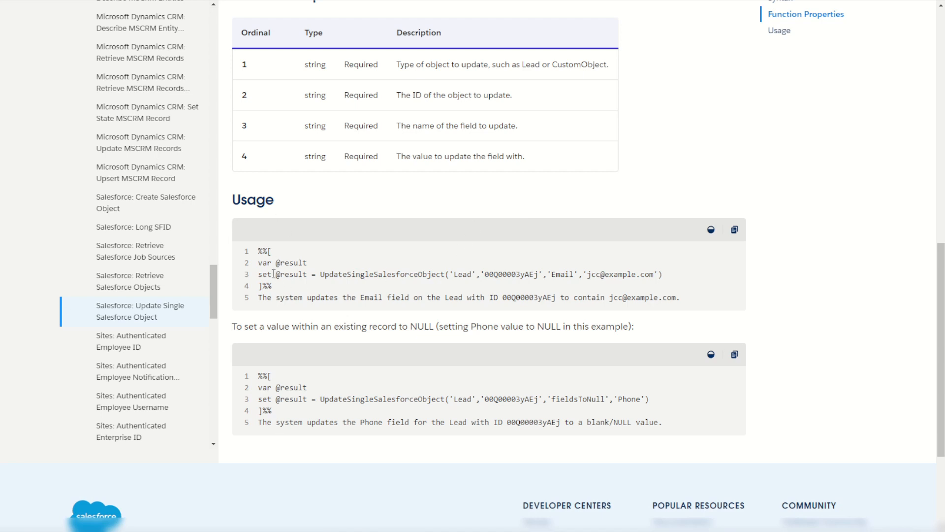
pyautogui.moveTo(280, 293)
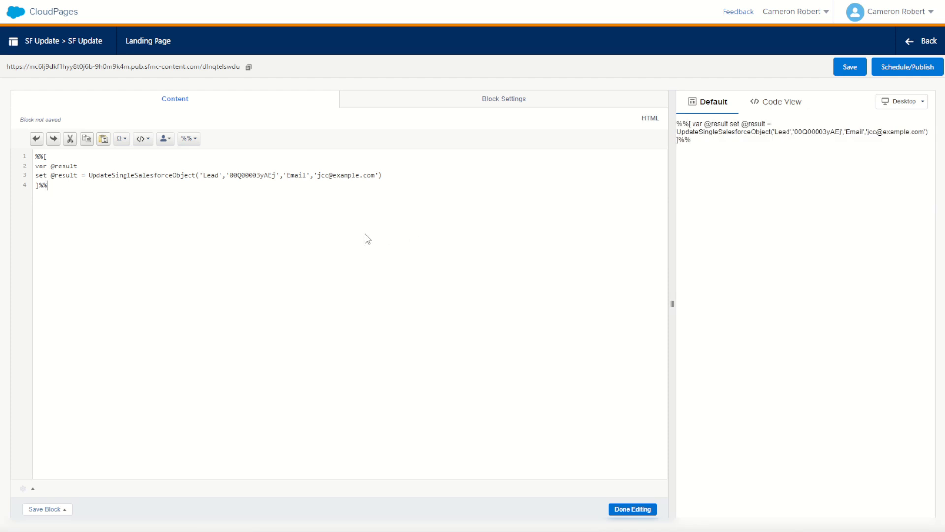
pyautogui.moveTo(437, 207)
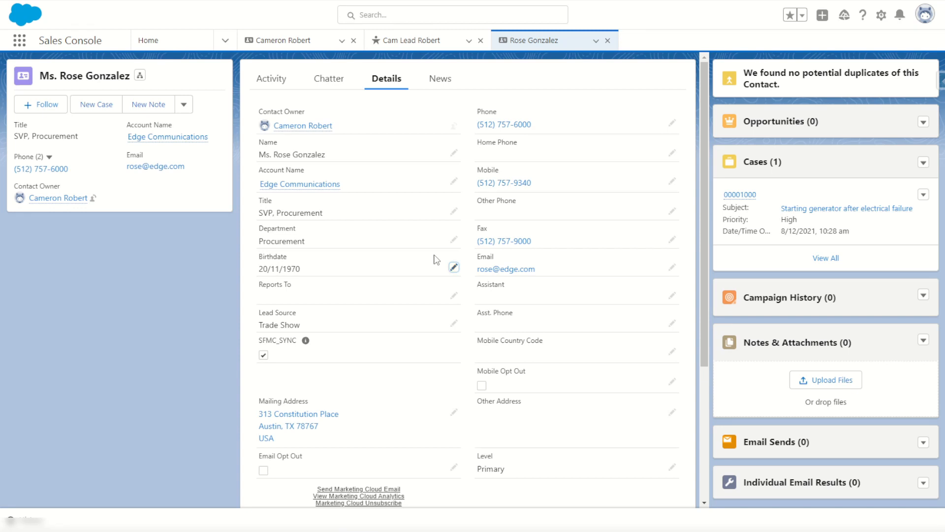
pyautogui.moveTo(277, 156)
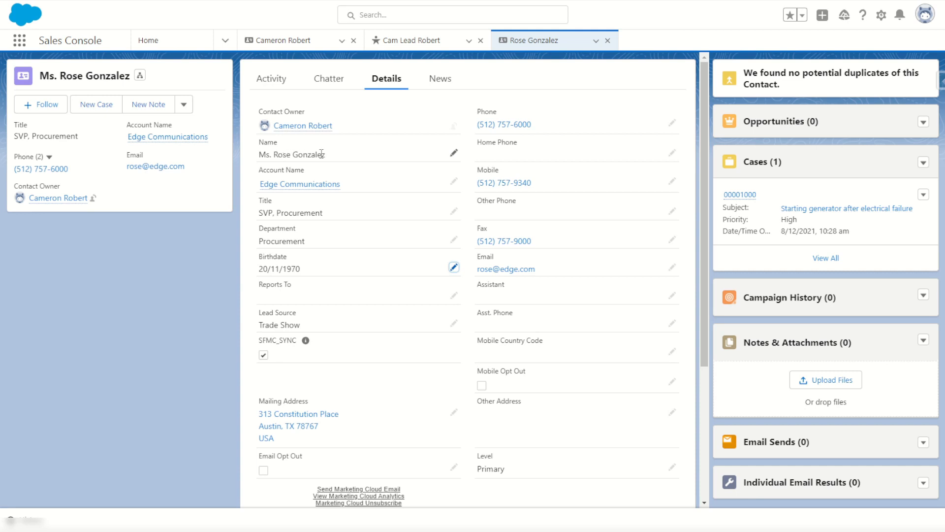
pyautogui.moveTo(506, 48)
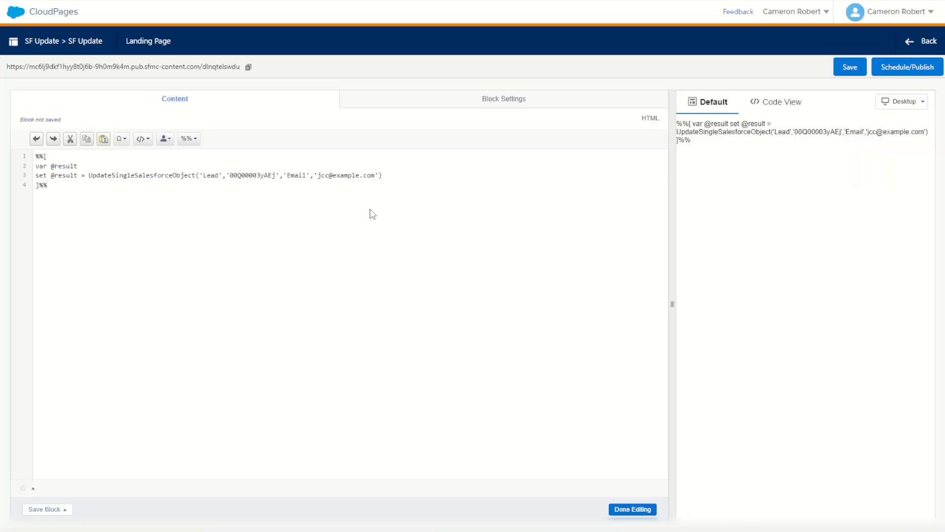
# Replace 'Lead' with 'Contact' and insert record ID 0035j000009xLXWAA2 in the update call
pyautogui.doubleClick(210, 175)
pyautogui.write('Contact')
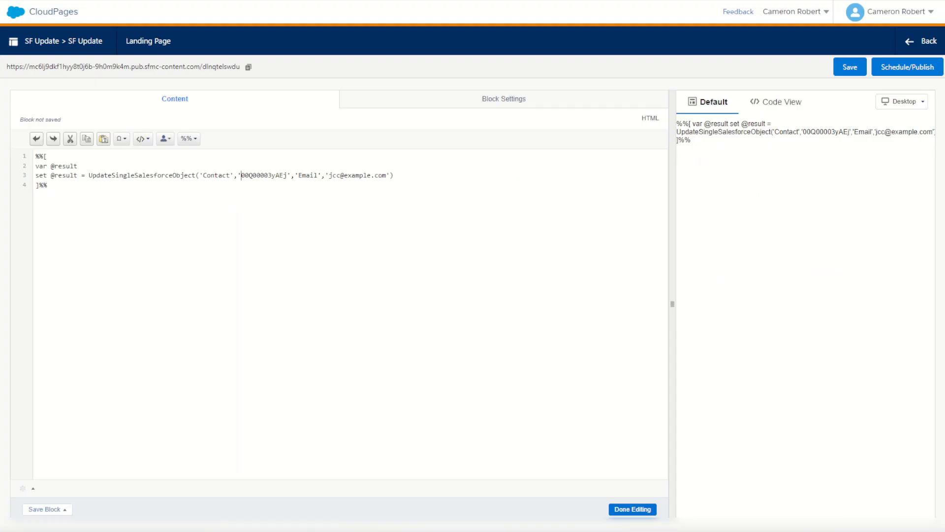
pyautogui.write('0035j000009xLXWAA2')
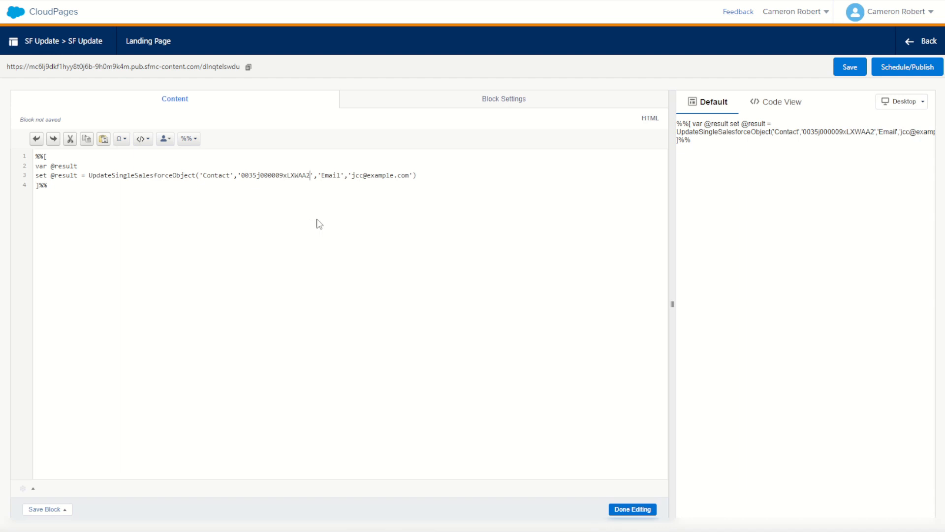
pyautogui.moveTo(397, 222)
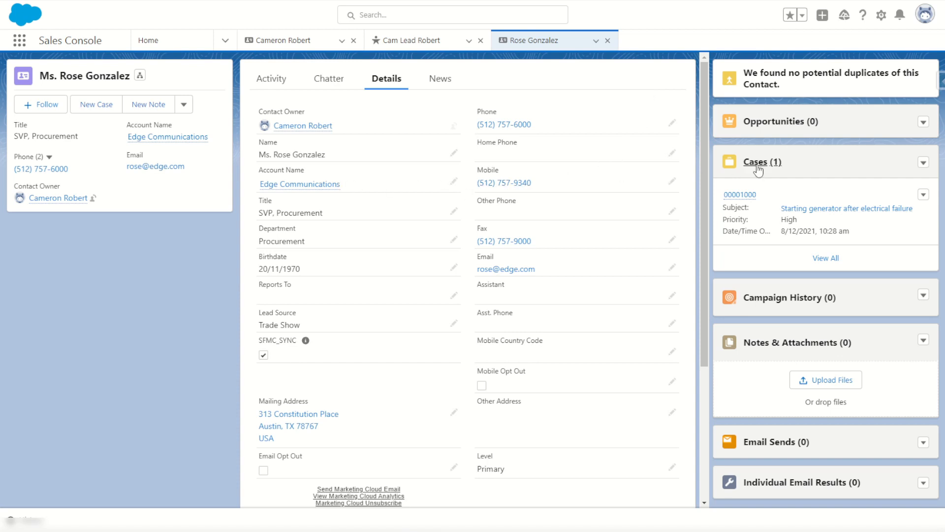
# Open Salesforce Inspector's Show all data on Rose Gonzalez's record to find the Email field
pyautogui.click(937, 80)
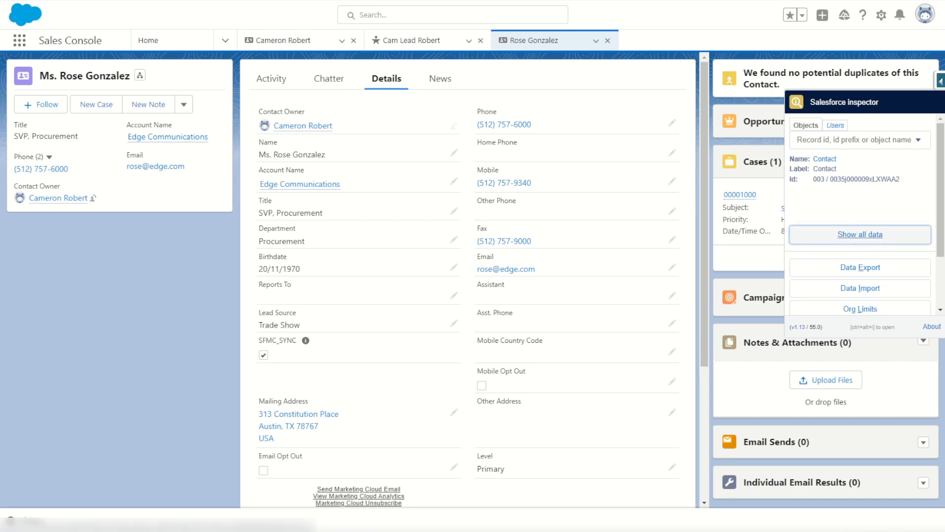
pyautogui.click(859, 233)
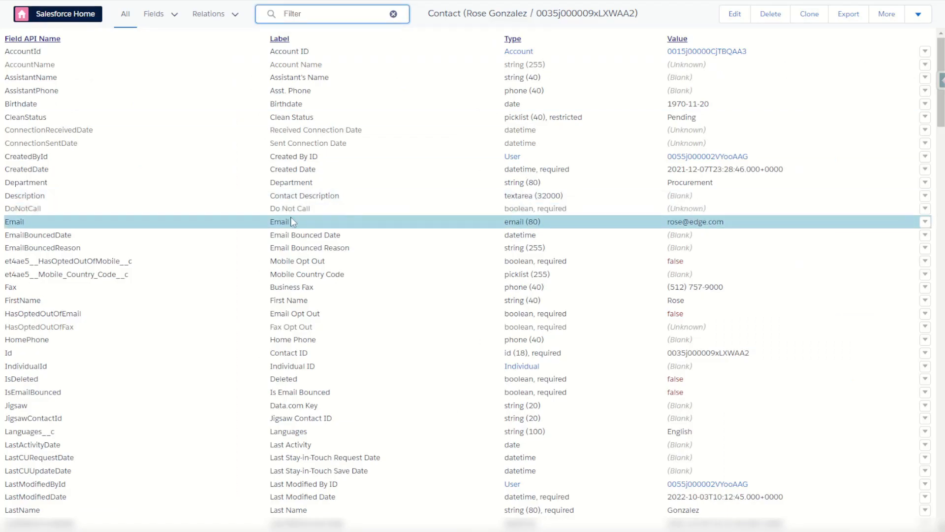
pyautogui.click(23, 301)
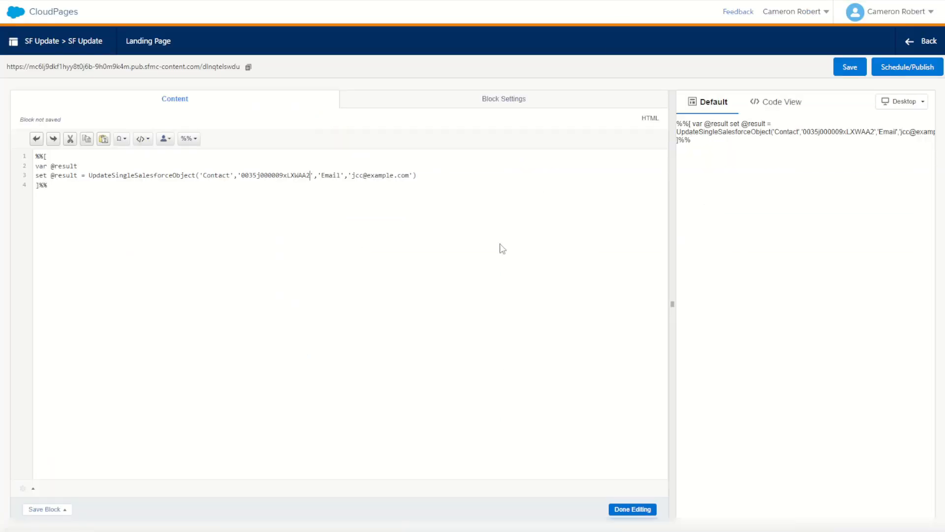
# Change the update call's field to 'FirstName' with the value 'Cam' for the Contact record
pyautogui.write('FirstName')
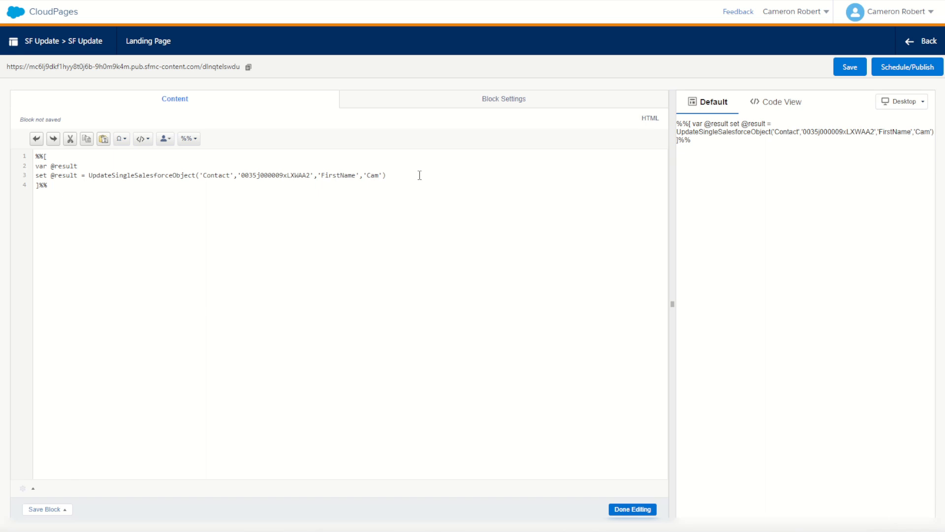
pyautogui.click(386, 175)
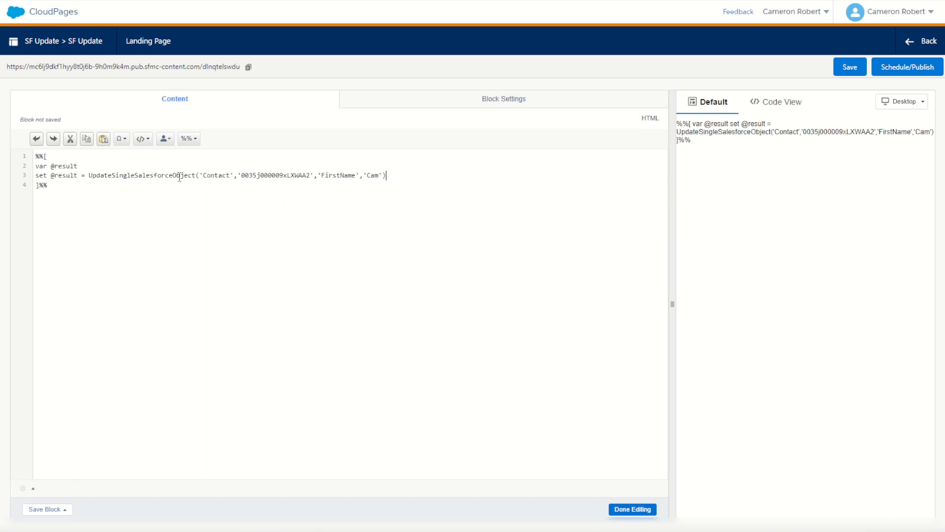
pyautogui.doubleClick(215, 175)
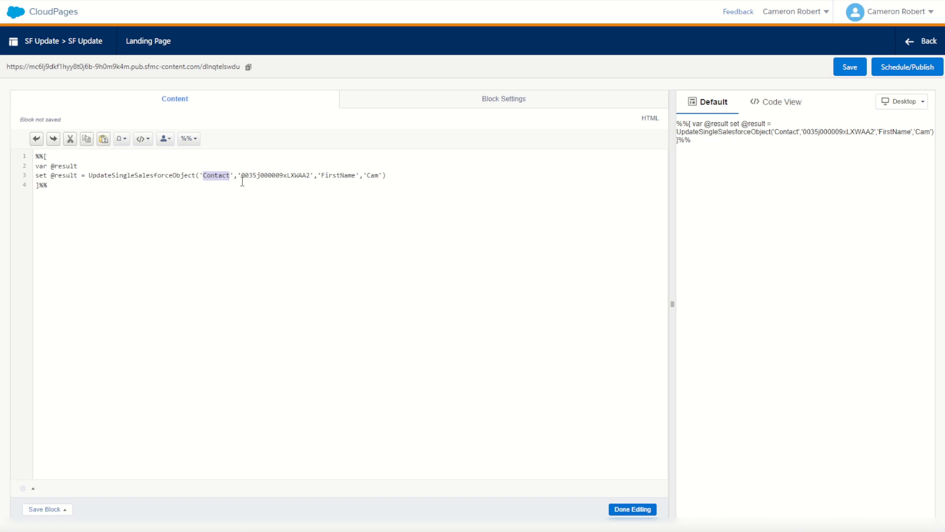
pyautogui.doubleClick(276, 175)
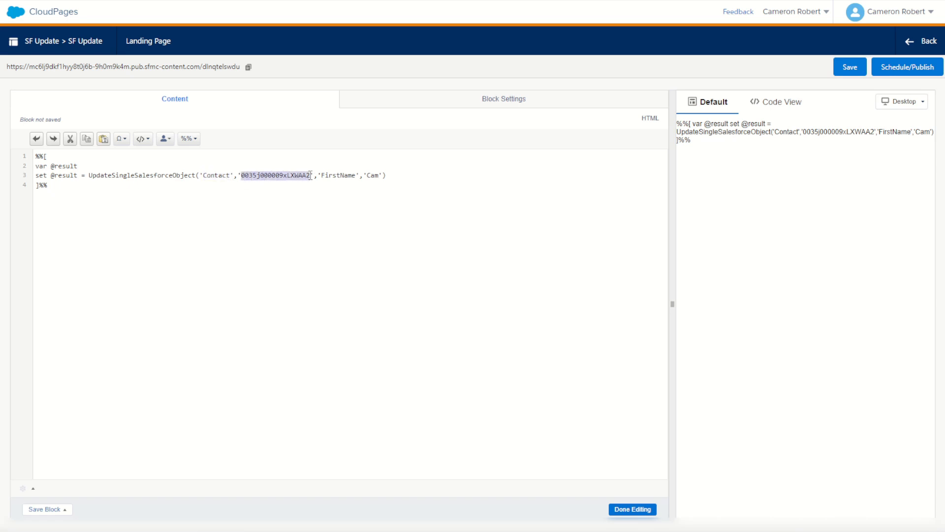
pyautogui.doubleClick(338, 175)
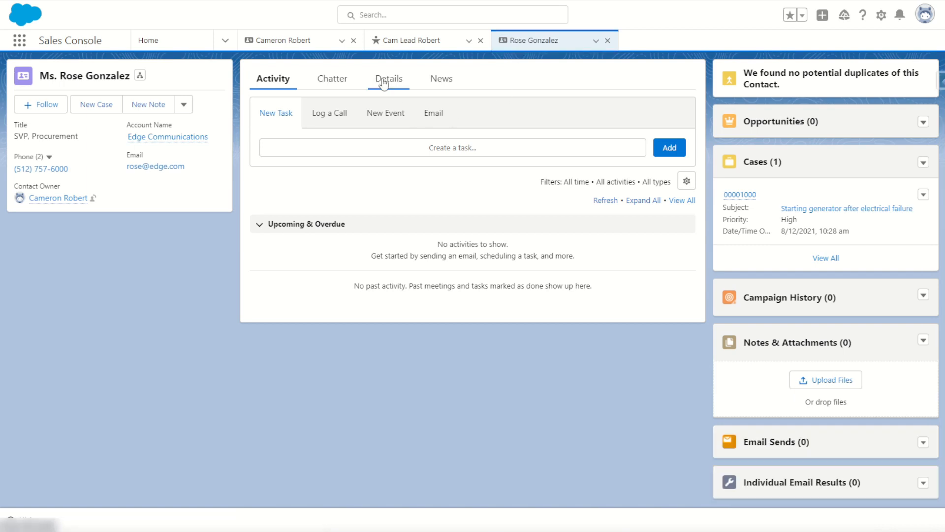
pyautogui.click(388, 78)
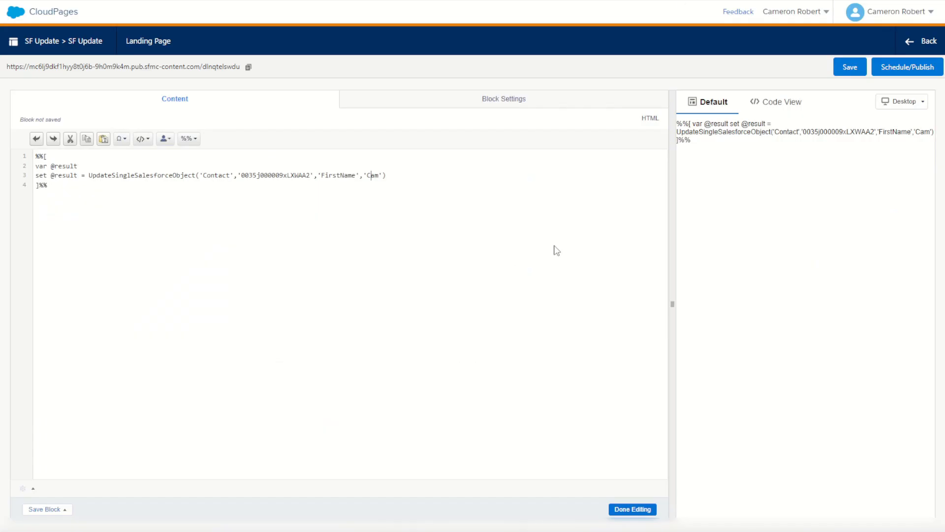
# Start publishing the SF Update page immediately
pyautogui.click(906, 67)
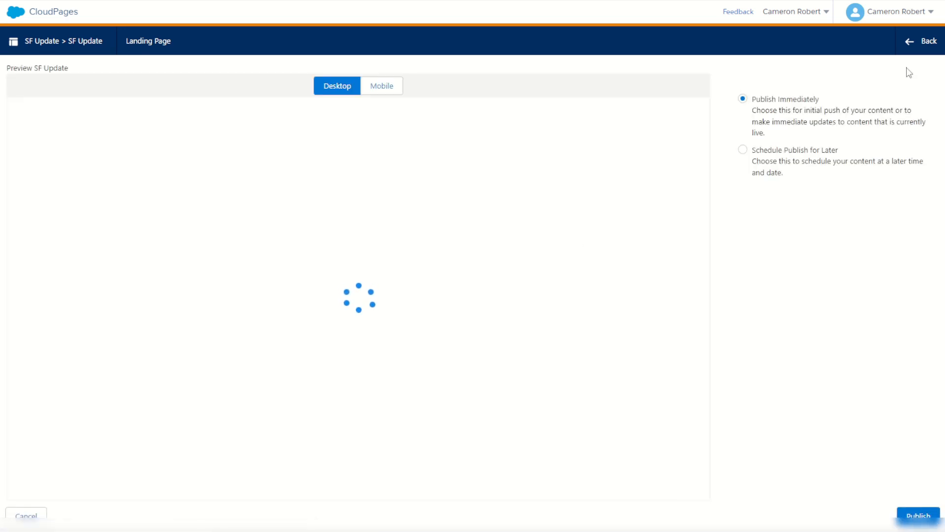
pyautogui.moveTo(334, 320)
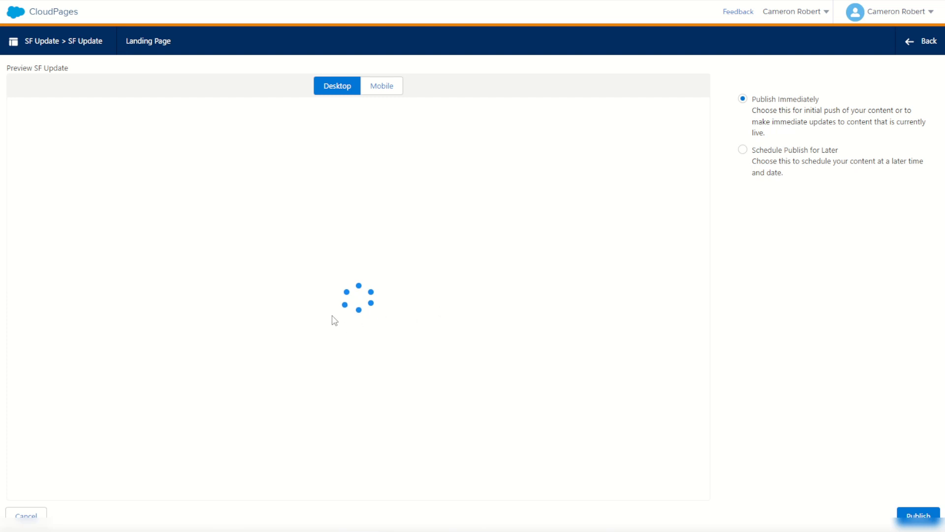
pyautogui.moveTo(402, 313)
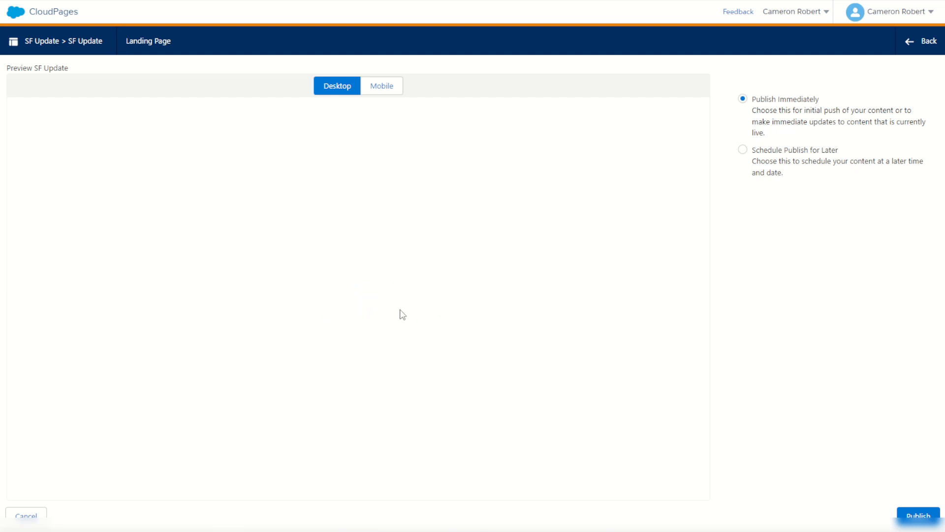
pyautogui.moveTo(484, 43)
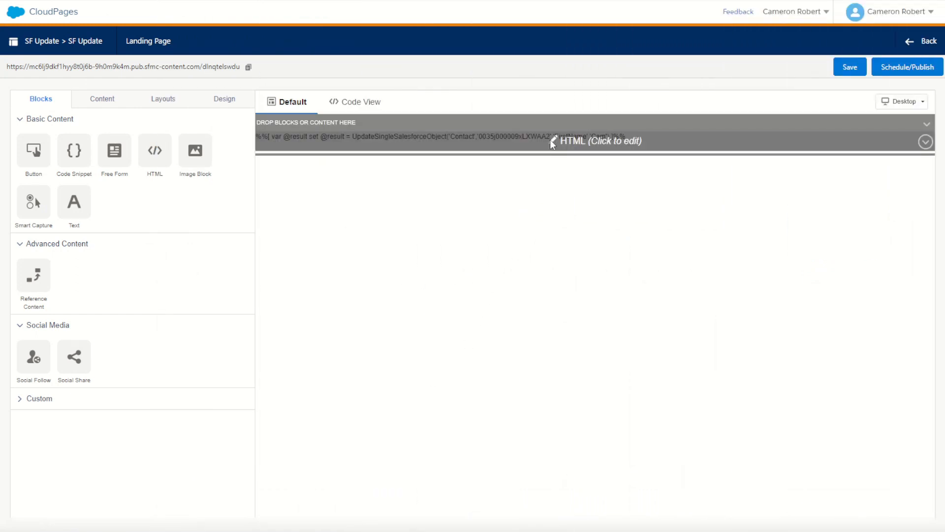
# In the HTML block code, replace the FirstName value 'Cam' with 'Rose'
pyautogui.click(596, 141)
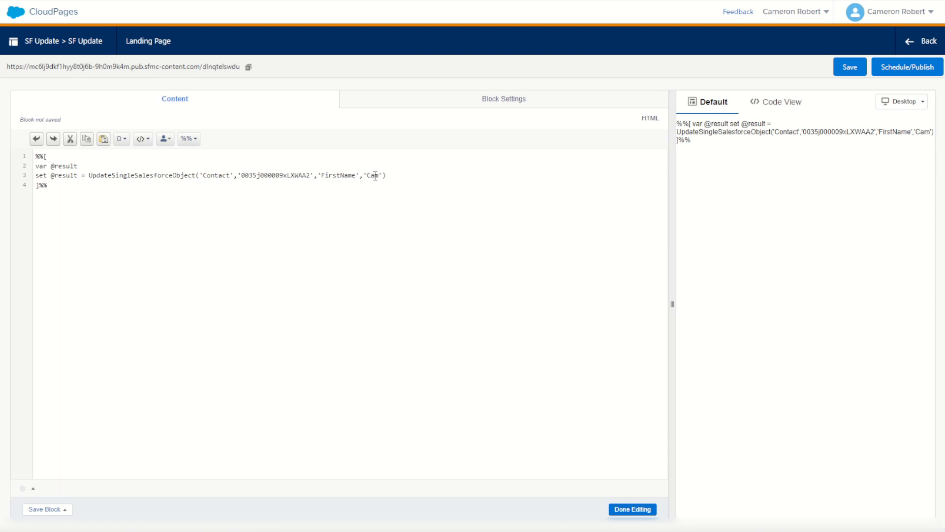
pyautogui.write('Rose')
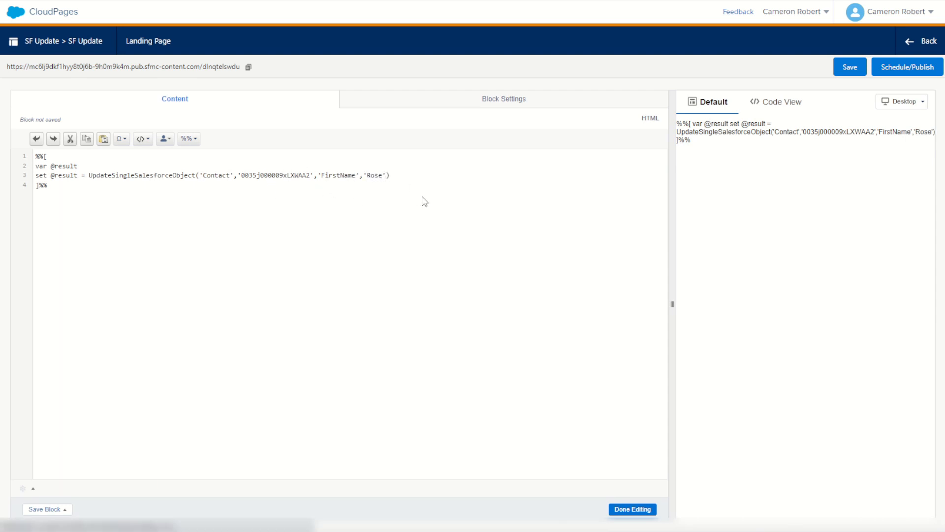
pyautogui.write(',')
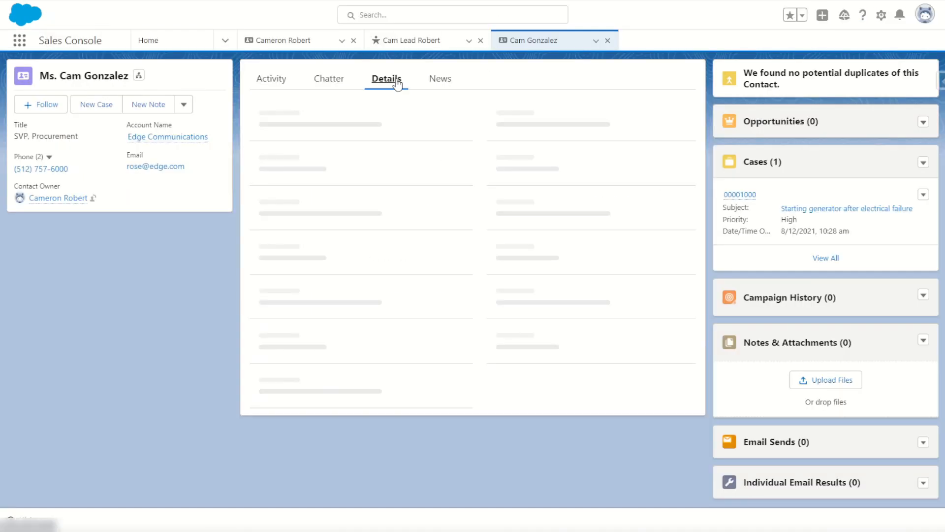
pyautogui.click(386, 78)
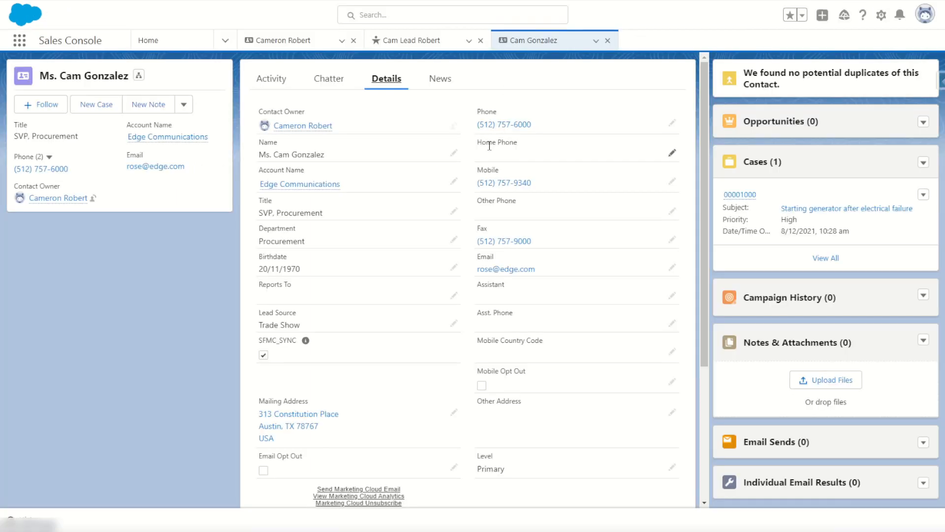
pyautogui.moveTo(155, 166)
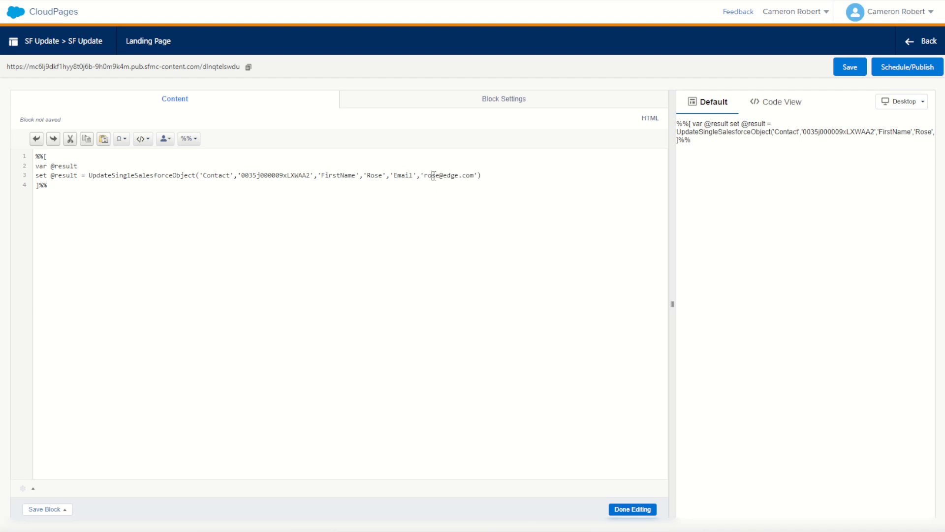
pyautogui.write('test')
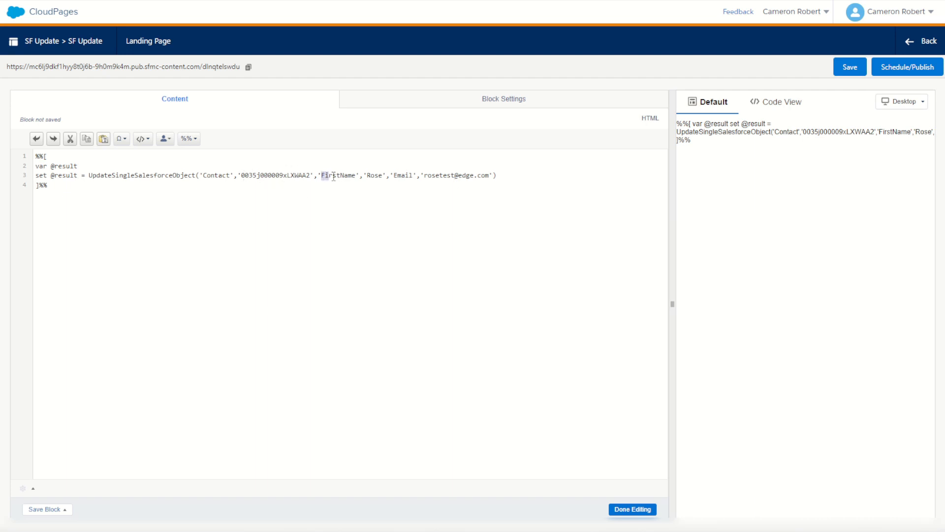
pyautogui.doubleClick(403, 176)
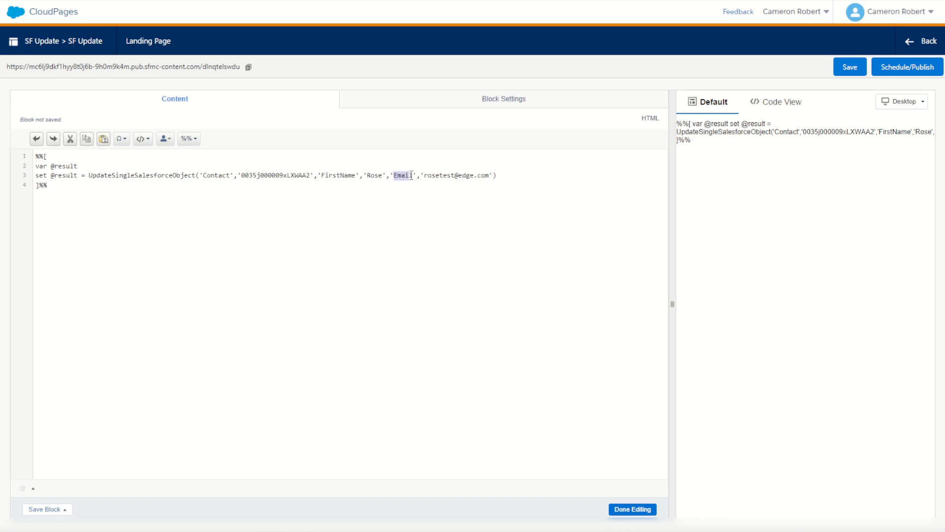
pyautogui.click(497, 179)
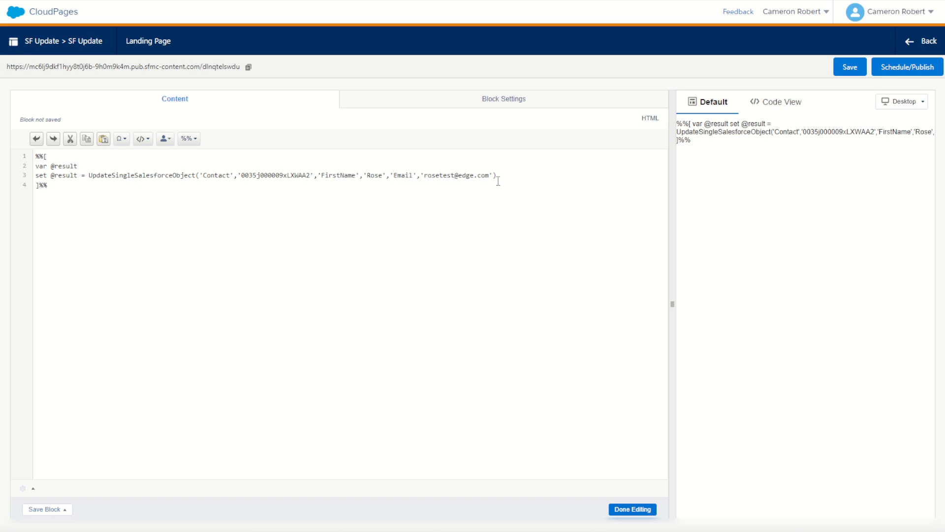
pyautogui.click(907, 67)
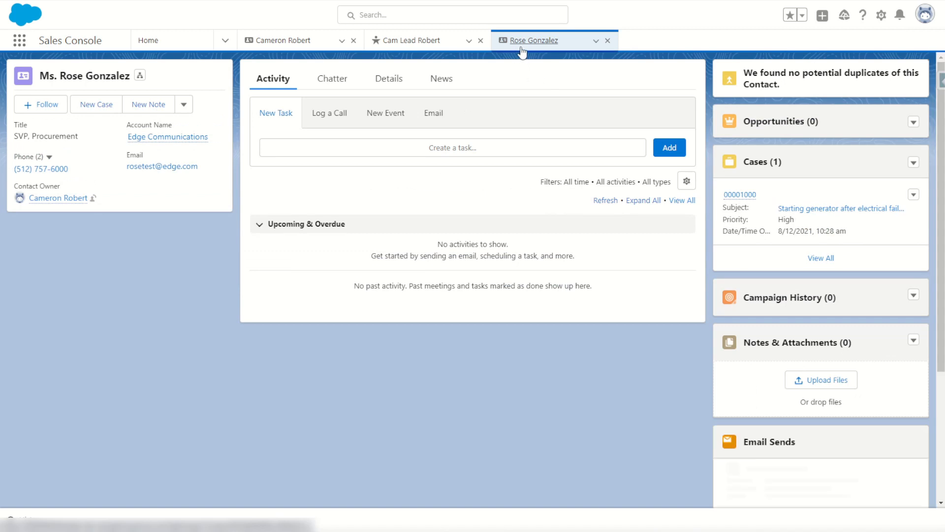
pyautogui.click(388, 78)
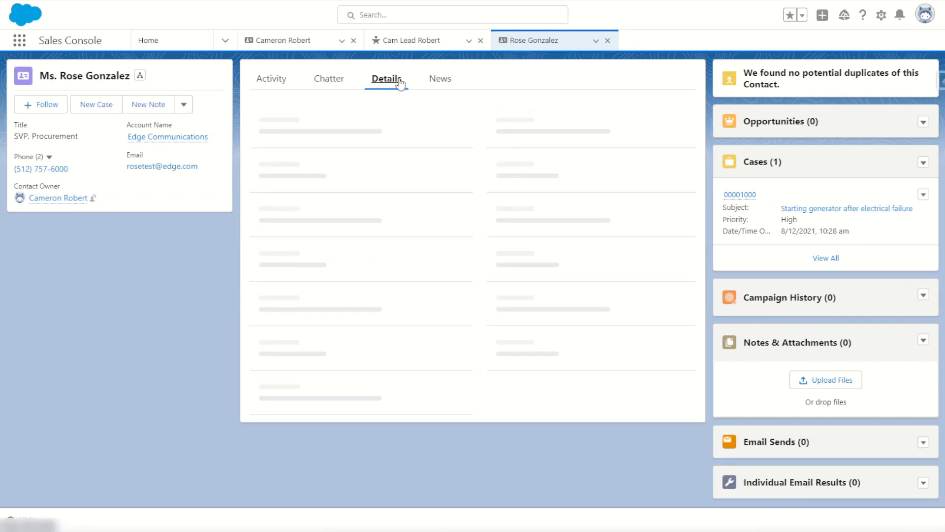
pyautogui.click(386, 77)
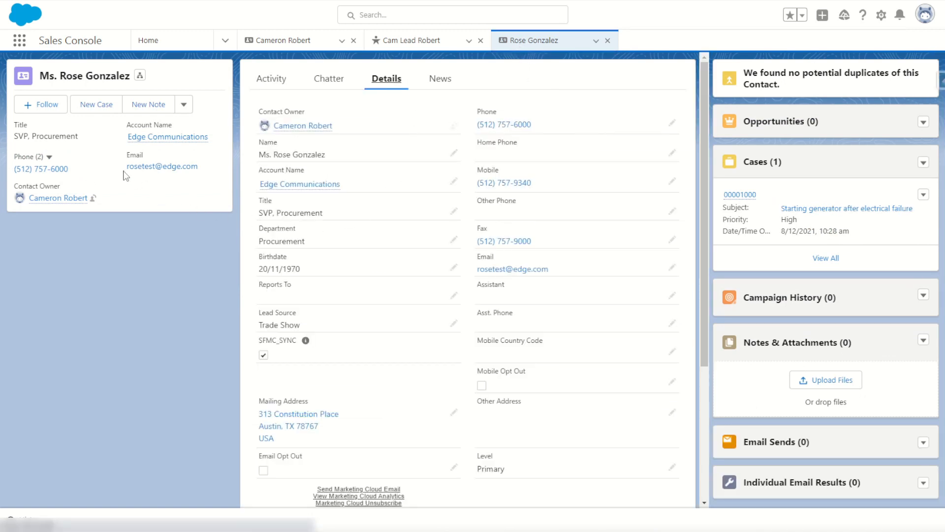
pyautogui.moveTo(633, 282)
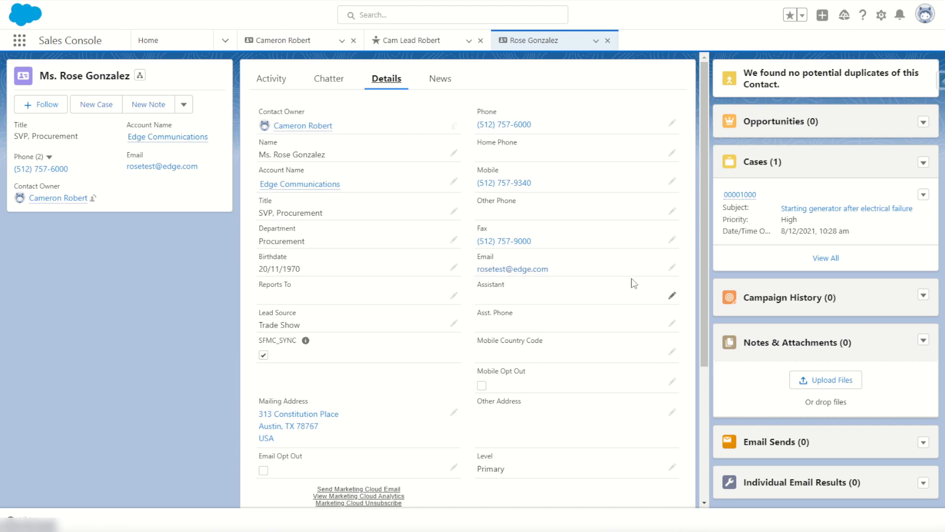